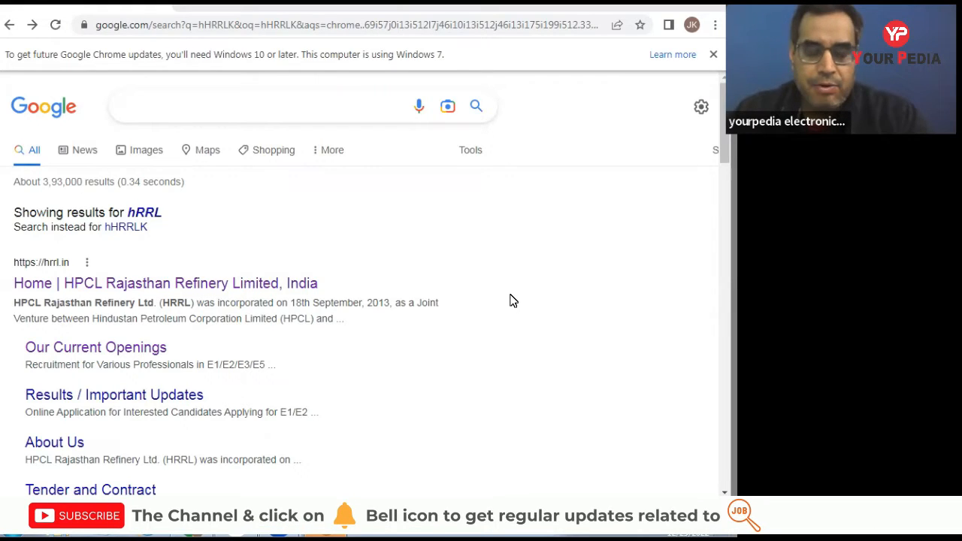
mouse_move(409, 160)
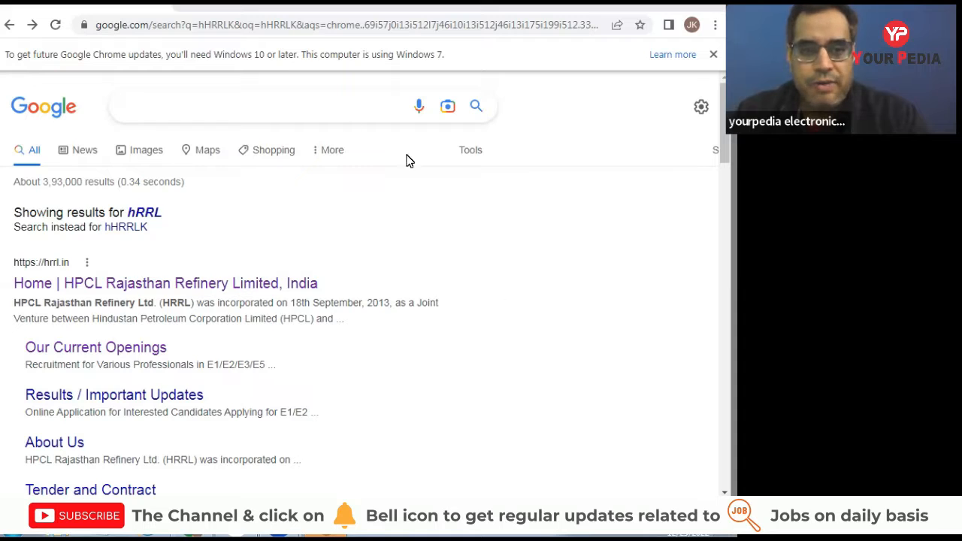
Go to the HPCL Rajasthan Refinery site and reach Careers > Our Current Openings
click(183, 105)
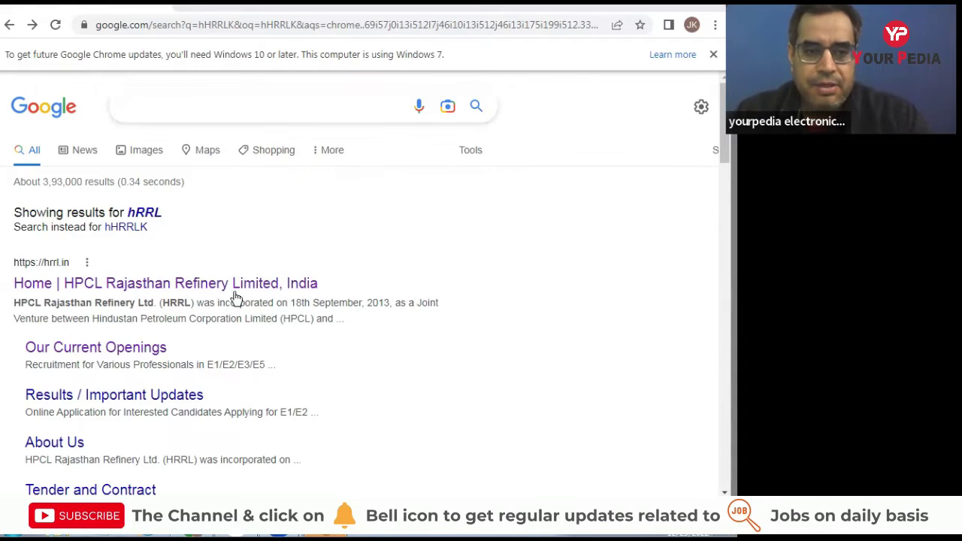
mouse_move(349, 277)
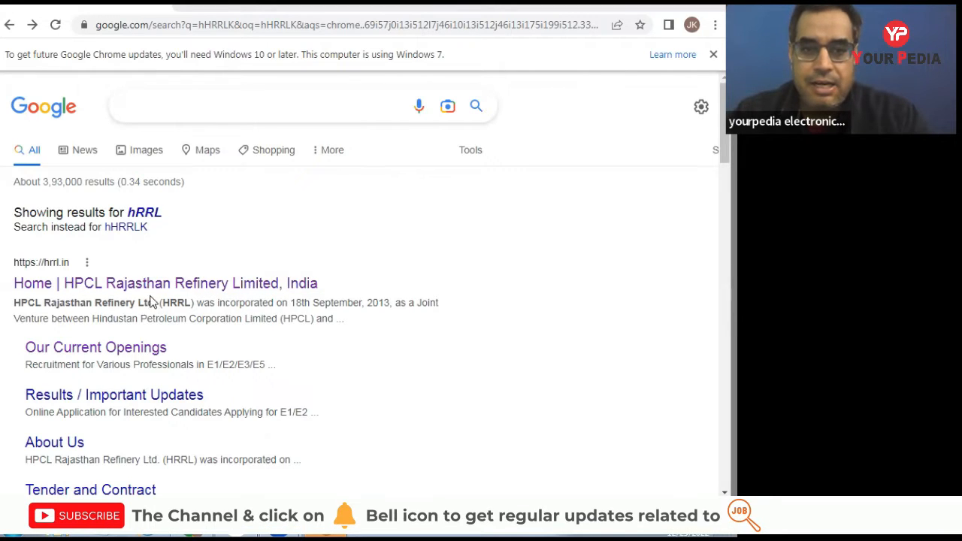
mouse_move(178, 259)
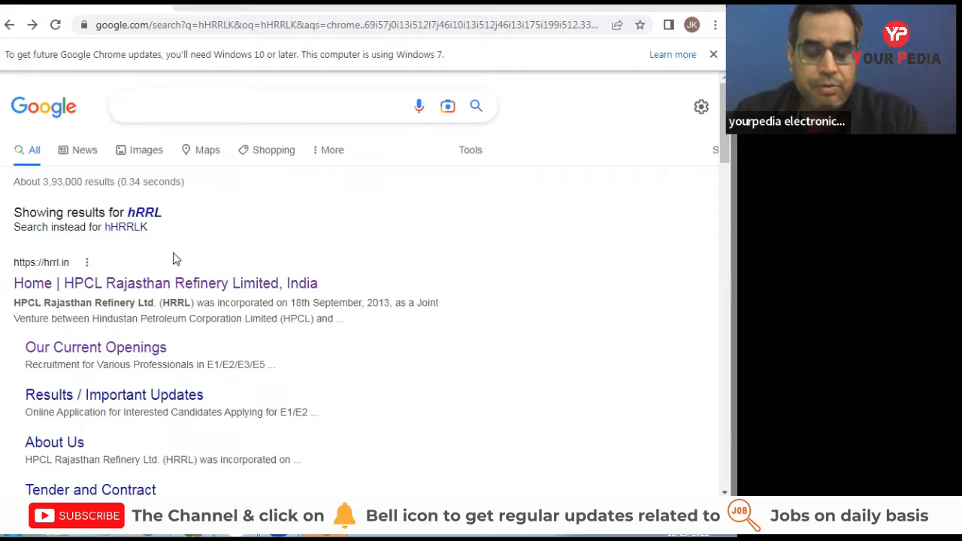
mouse_move(229, 214)
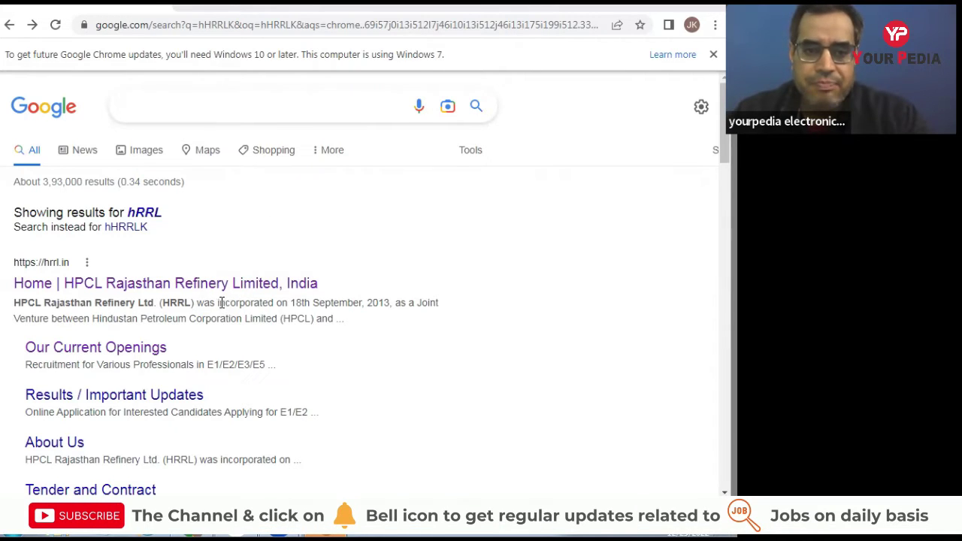
mouse_move(109, 282)
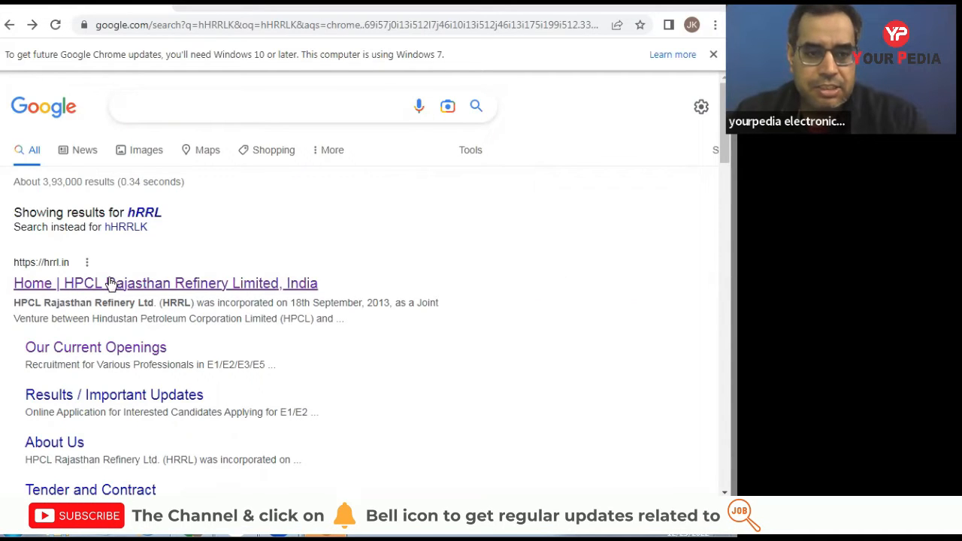
click(165, 283)
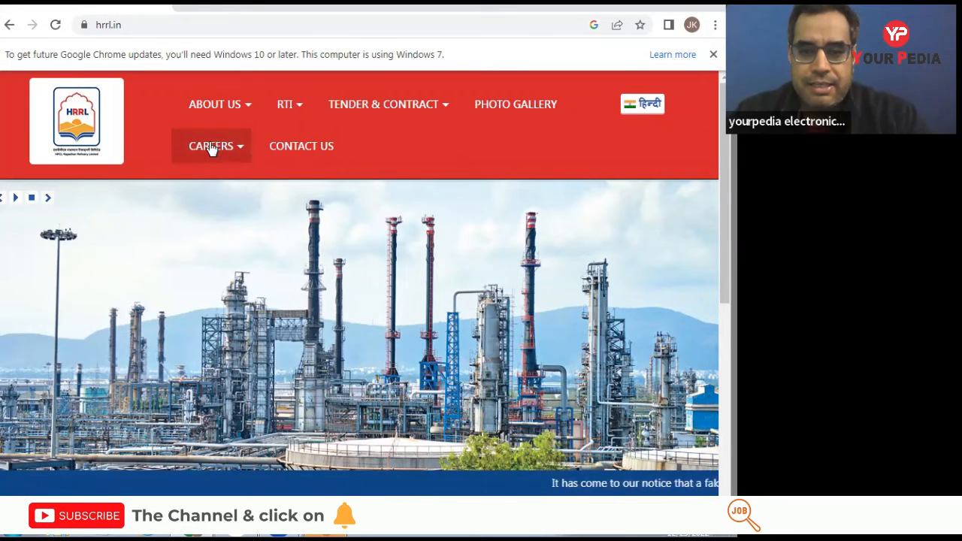
click(210, 146)
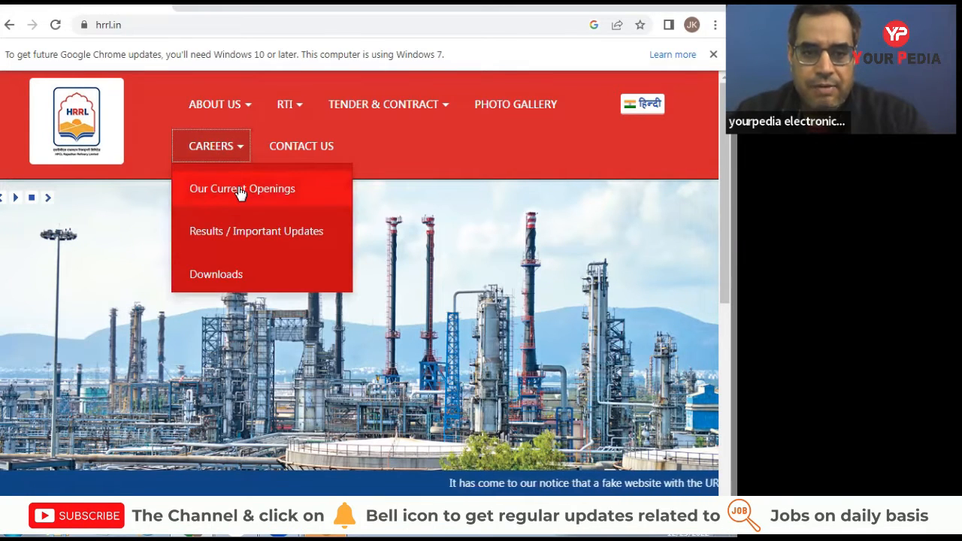
click(242, 188)
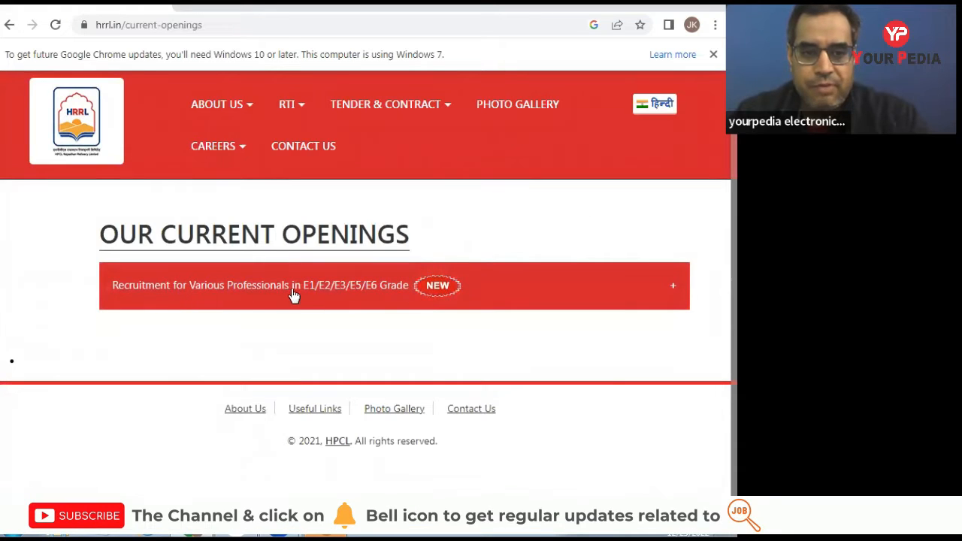
mouse_move(337, 300)
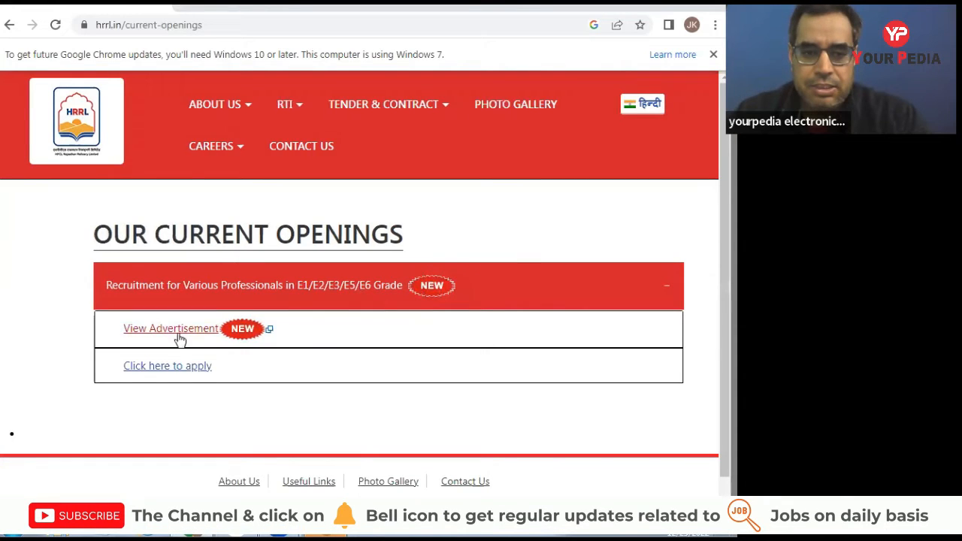
View the HRRL-E1-E4.pdf recruitment advertisement in Chrome's PDF viewer
click(172, 328)
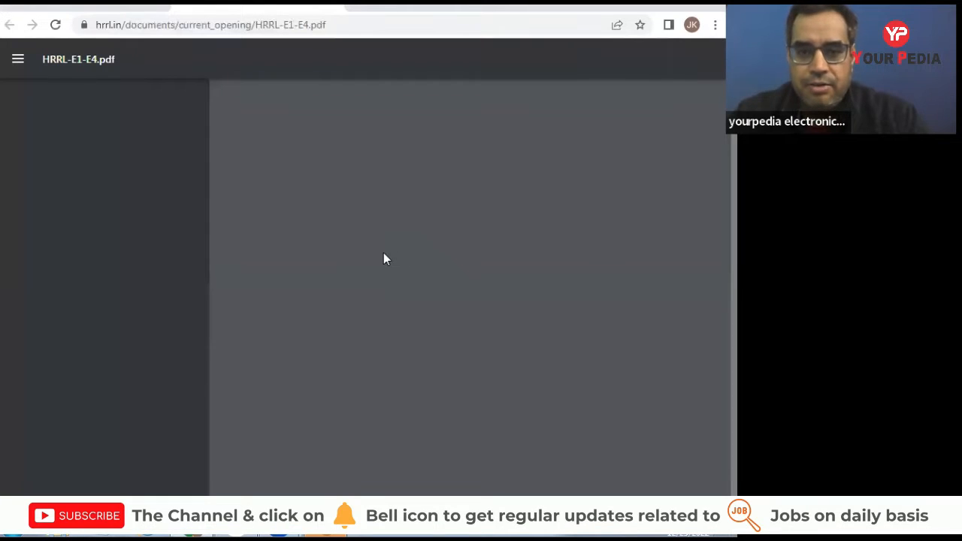
mouse_move(467, 253)
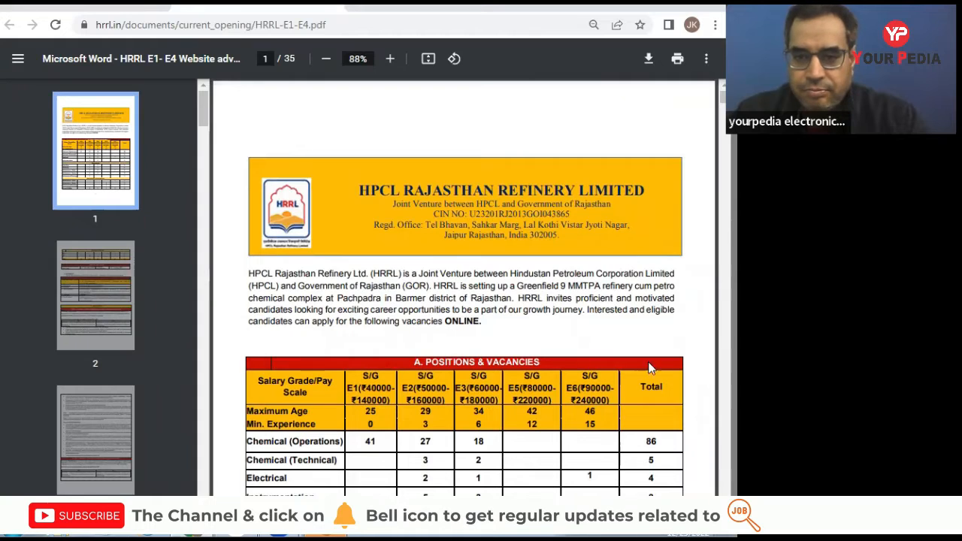
mouse_move(646, 284)
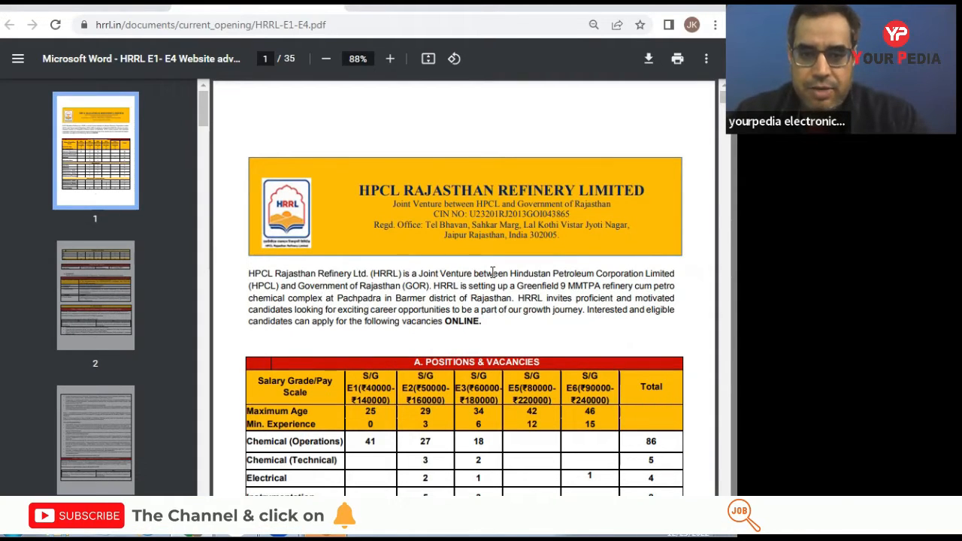
Bring page 1's A. Positions & Vacancies table into view and review it
scroll(down, 3)
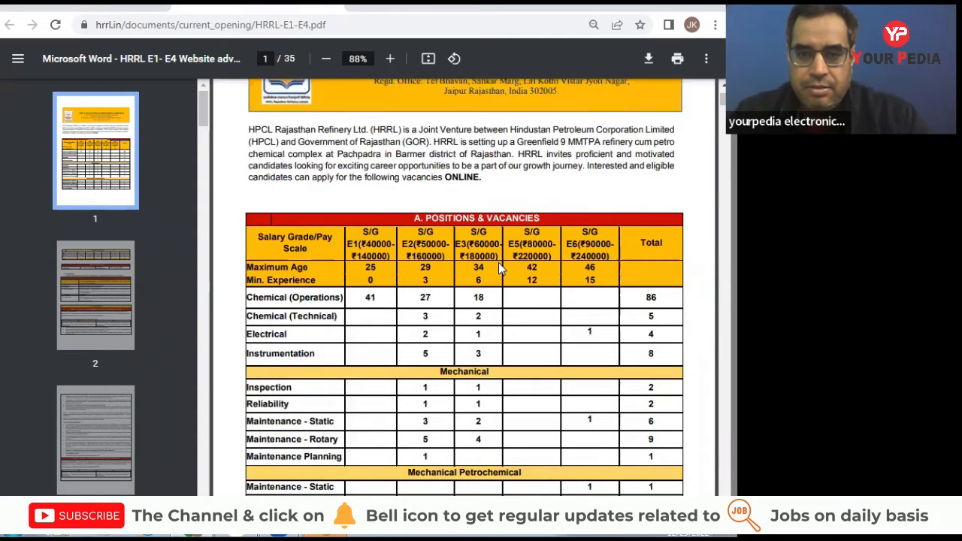
mouse_move(428, 267)
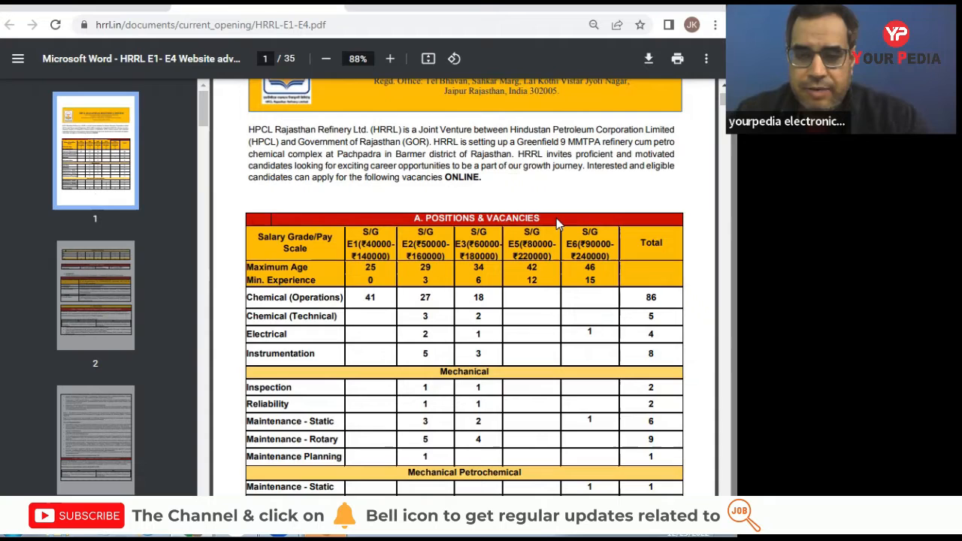
scroll(down, 3)
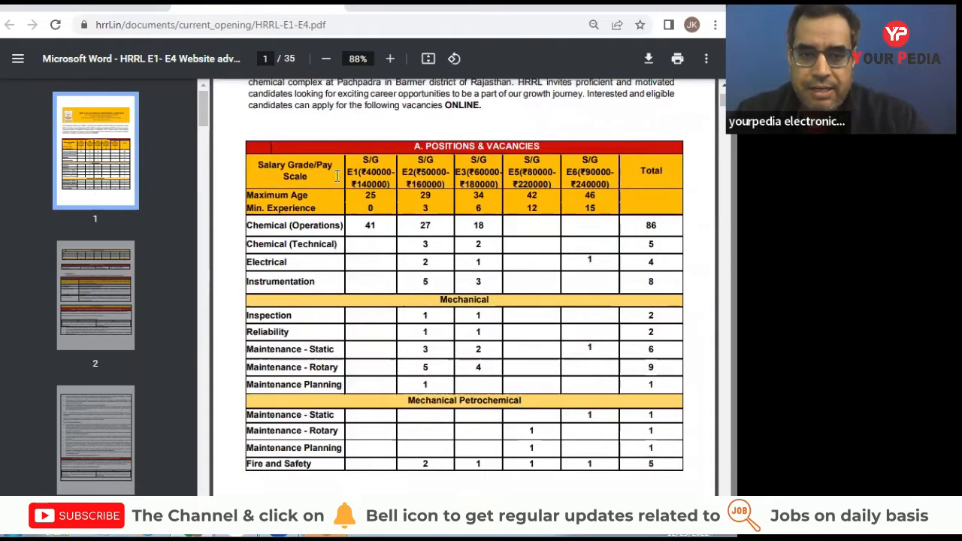
scroll(up, 3)
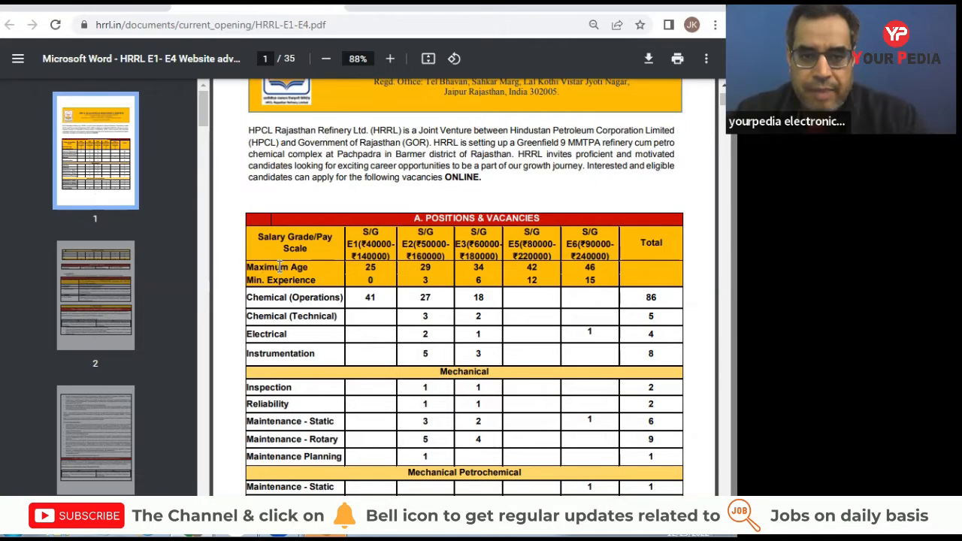
mouse_move(328, 292)
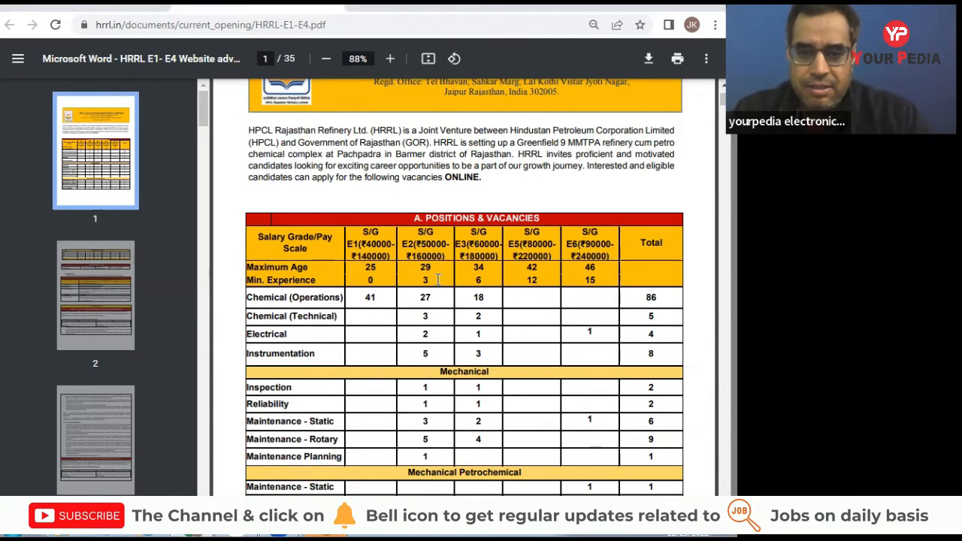
mouse_move(420, 259)
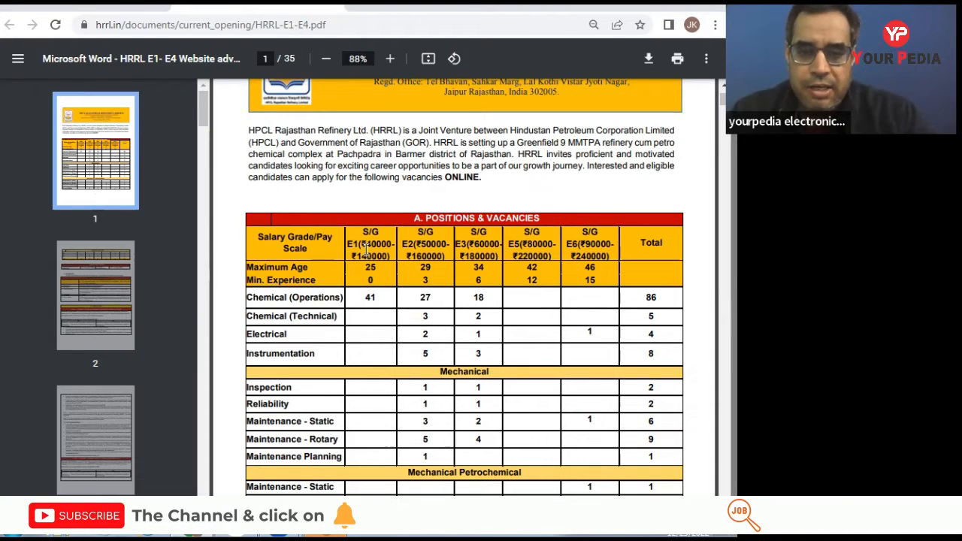
mouse_move(379, 316)
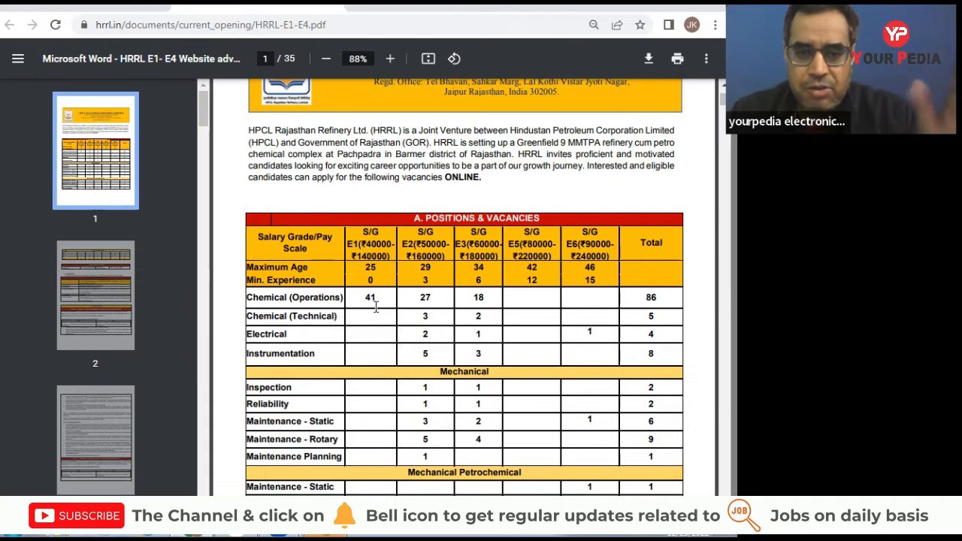
Scroll into the PDF, then jump back to the first page of the advertisement
scroll(down, 3)
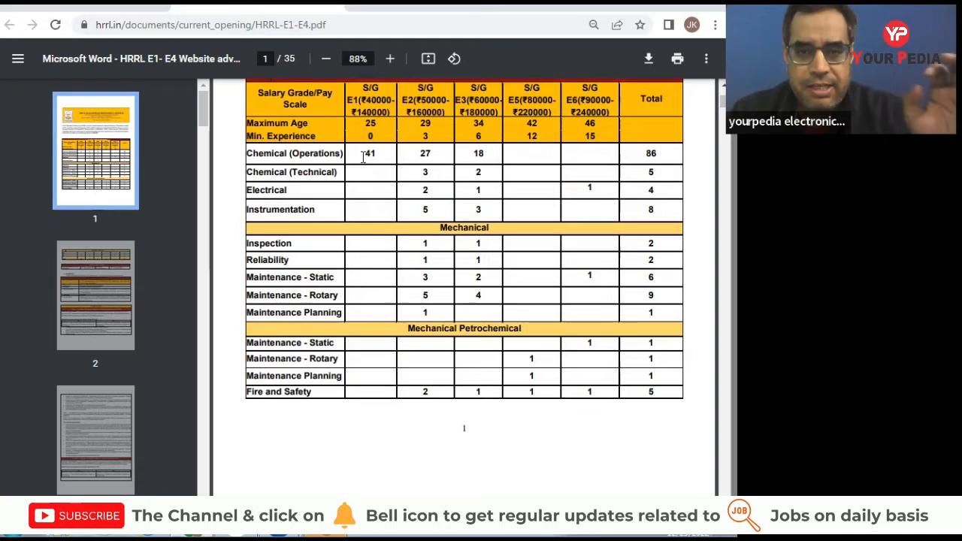
scroll(down, 3)
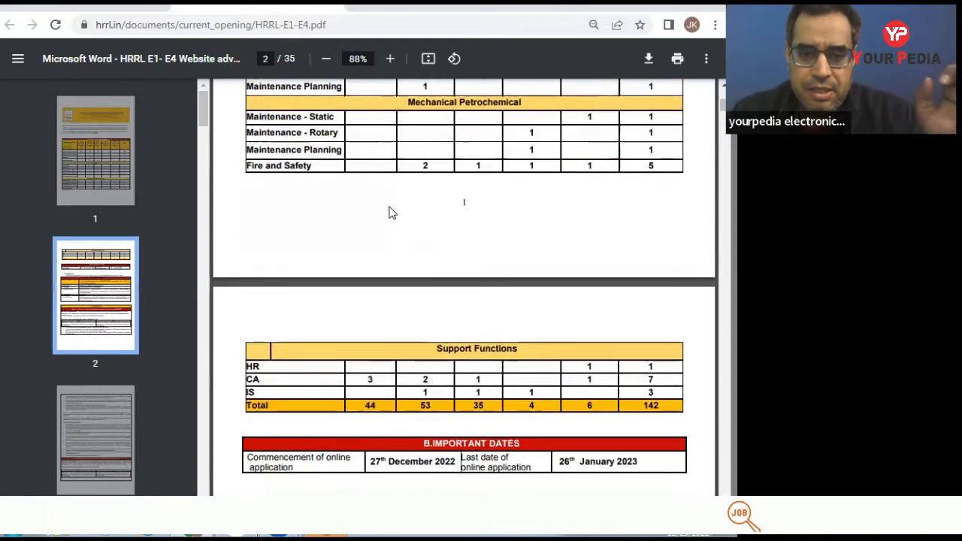
scroll(down, 3)
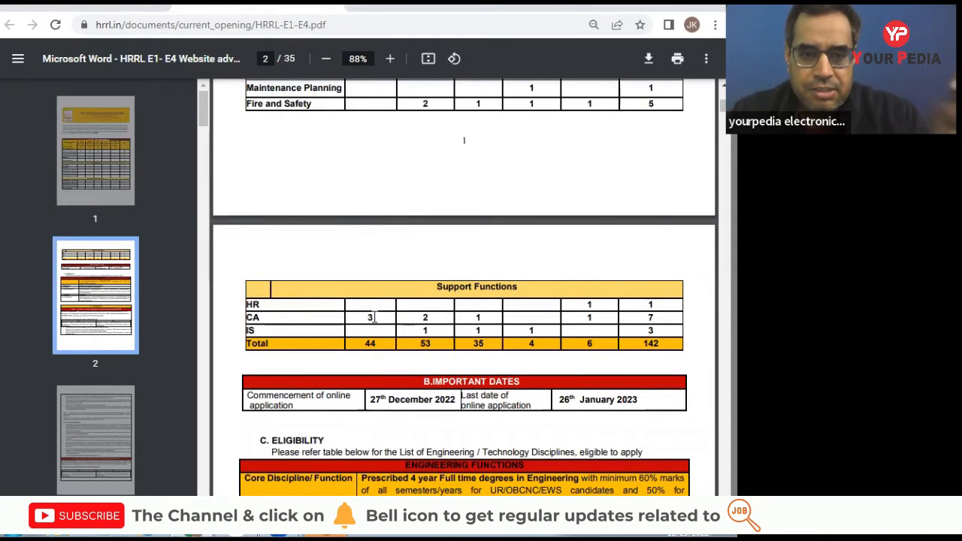
scroll(down, 3)
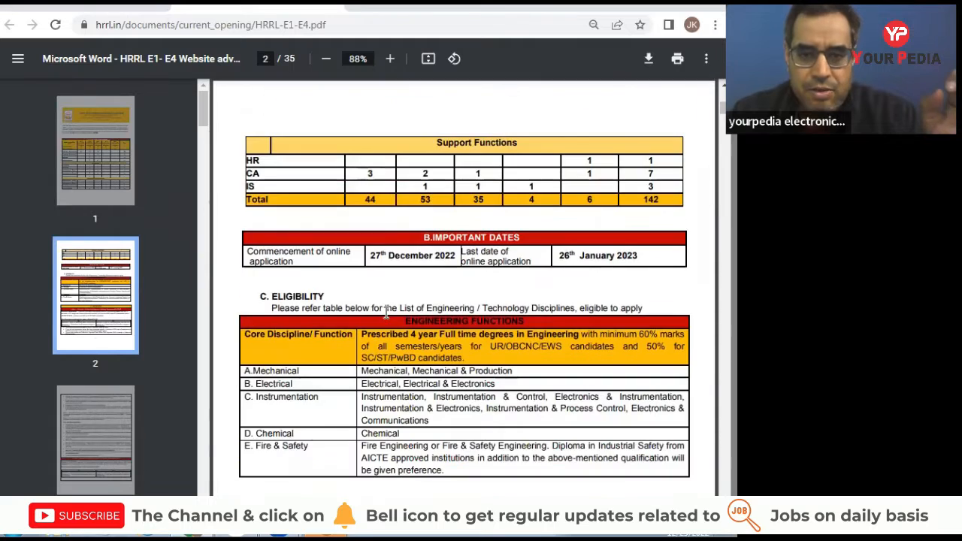
click(96, 150)
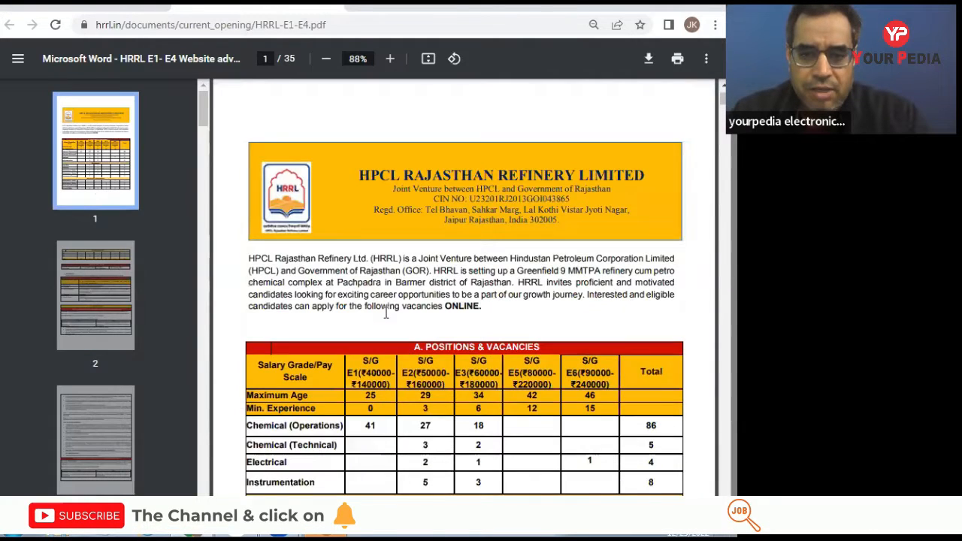
Move down page 2 past important dates to the eligibility table and Chemical – Production Engineer role
scroll(down, 3)
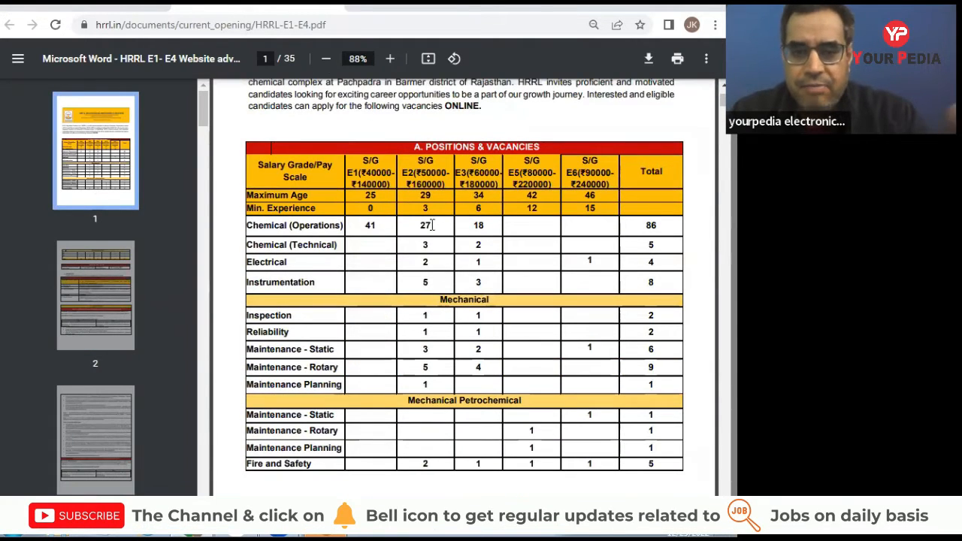
mouse_move(465, 231)
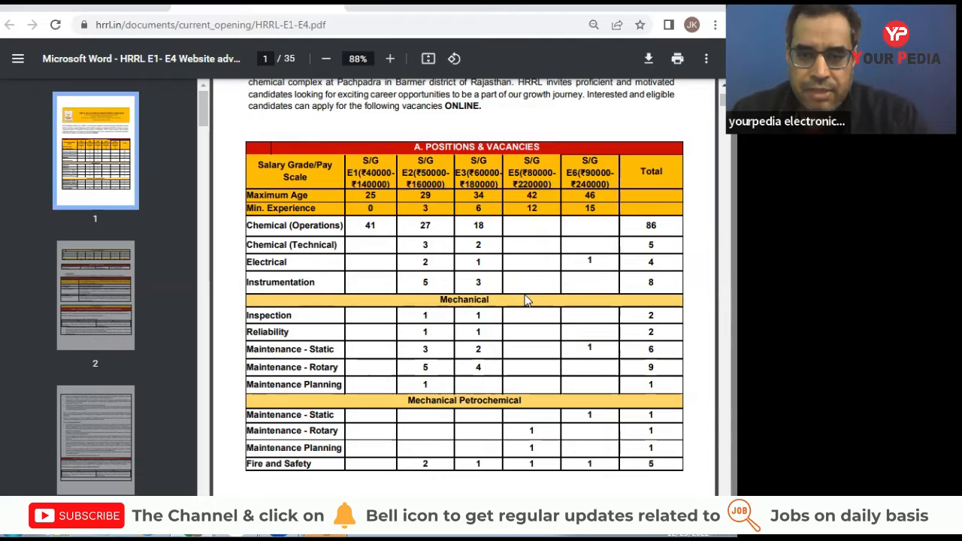
mouse_move(487, 299)
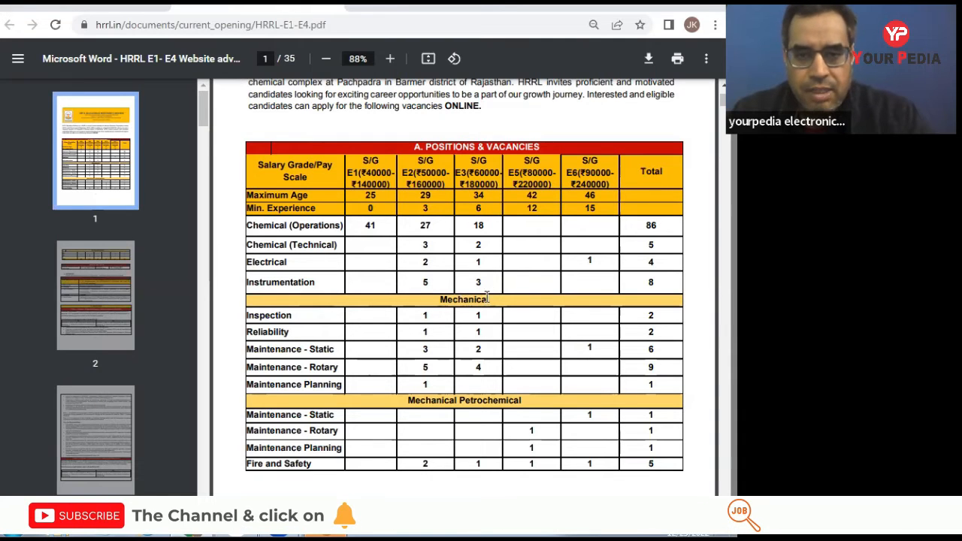
scroll(down, 3)
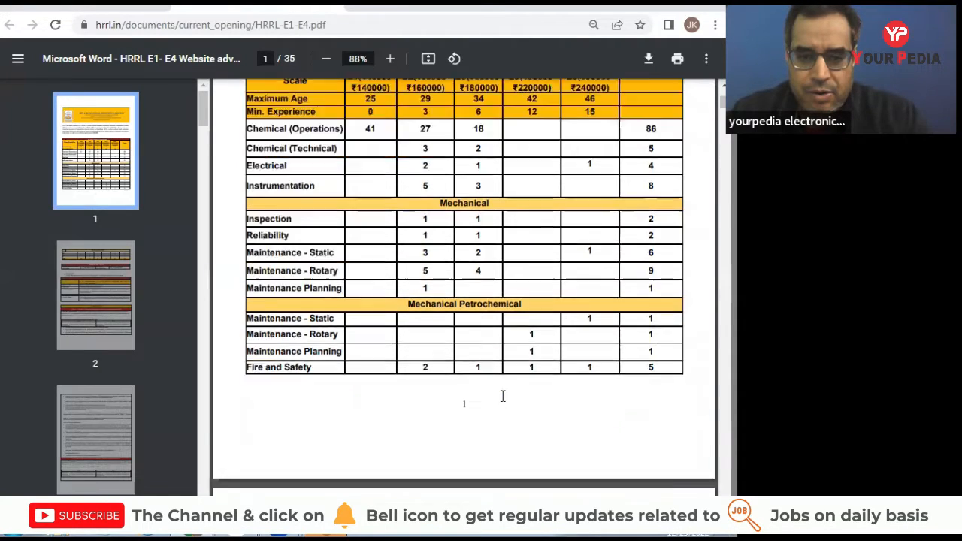
scroll(down, 3)
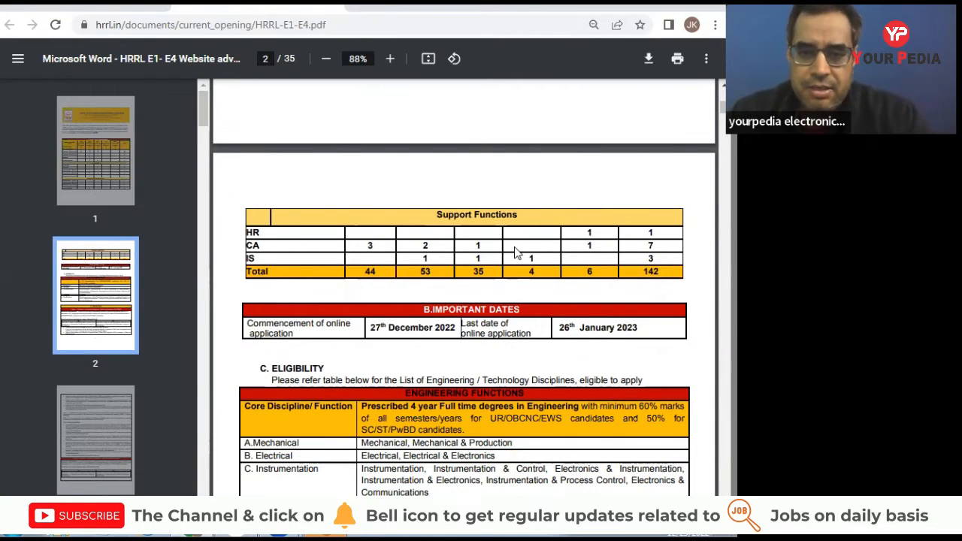
scroll(down, 3)
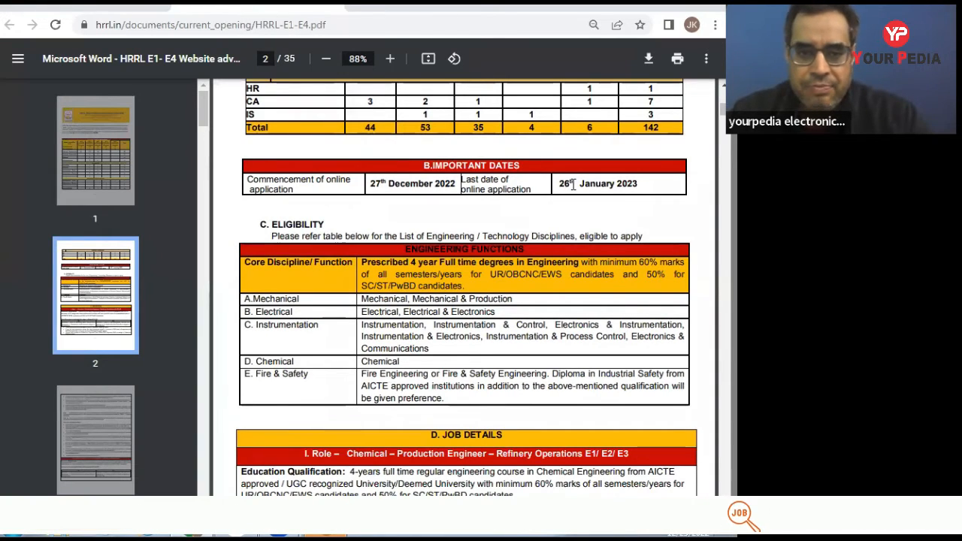
scroll(down, 3)
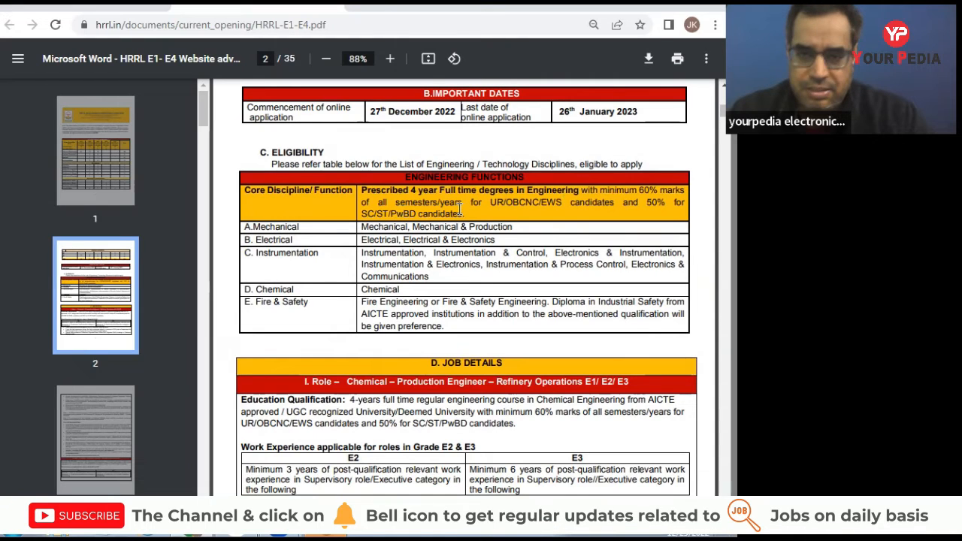
mouse_move(527, 205)
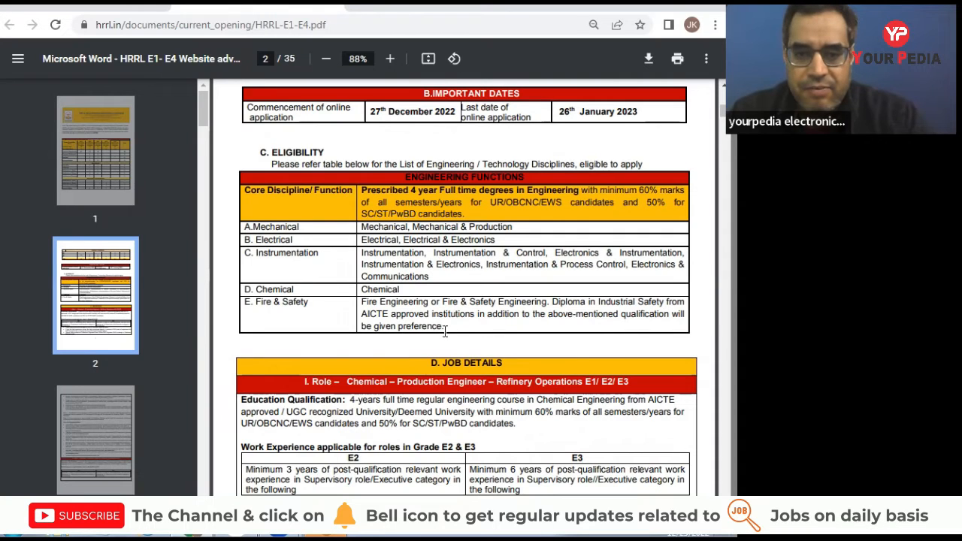
scroll(down, 3)
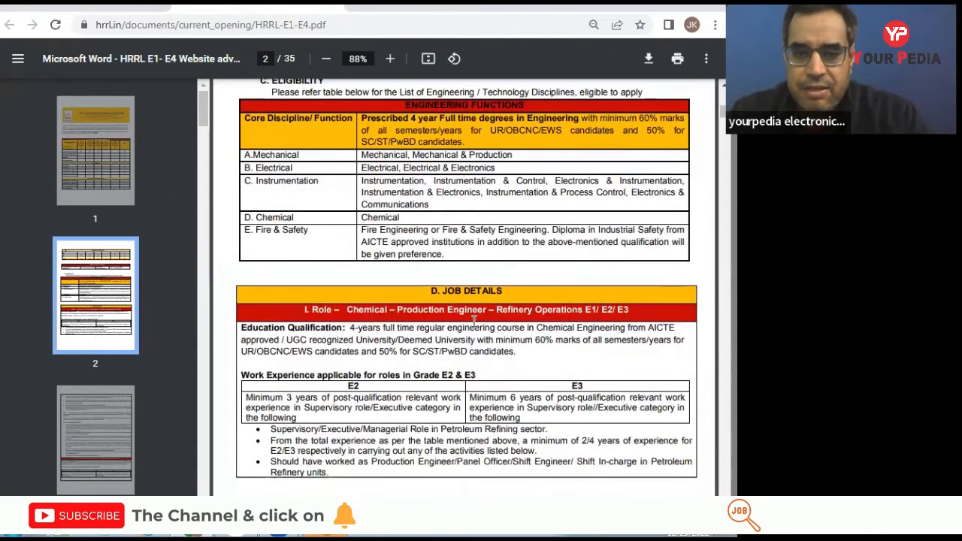
Scroll through the job role pages to the E1–E6 salary and CTC table on page 29
scroll(down, 3)
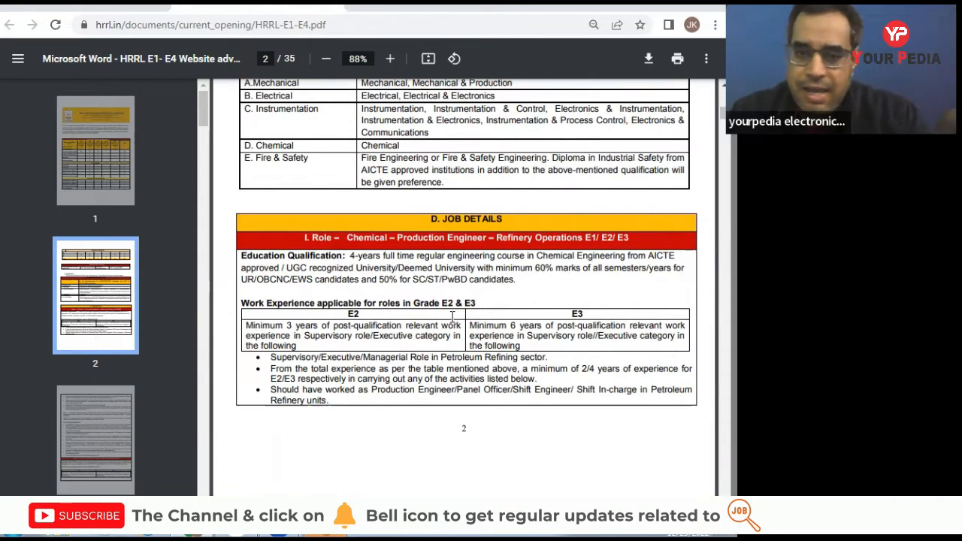
scroll(down, 3)
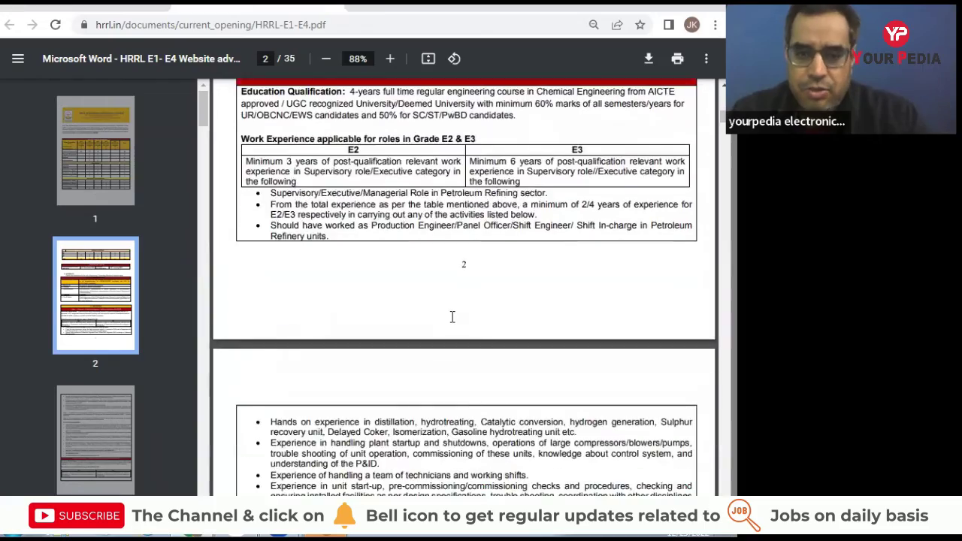
scroll(down, 3)
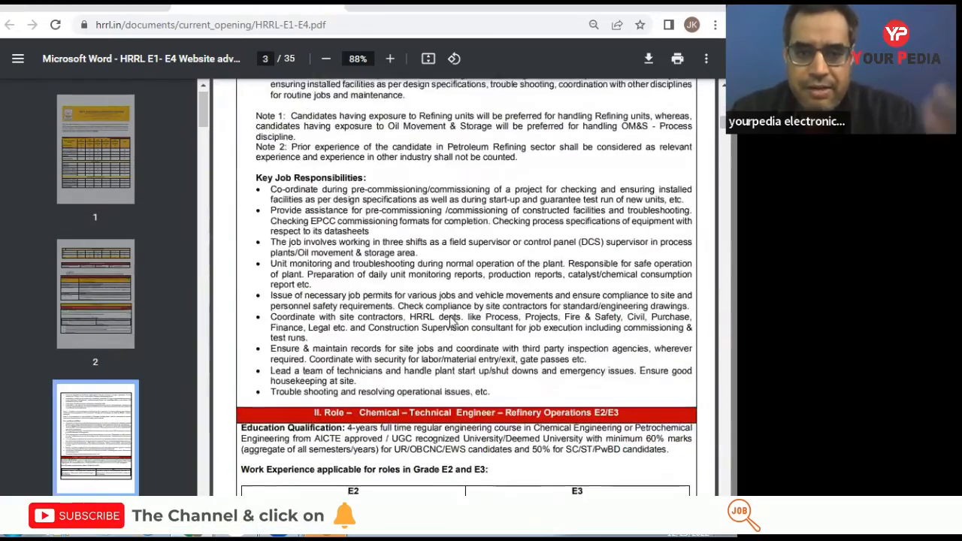
scroll(down, 3)
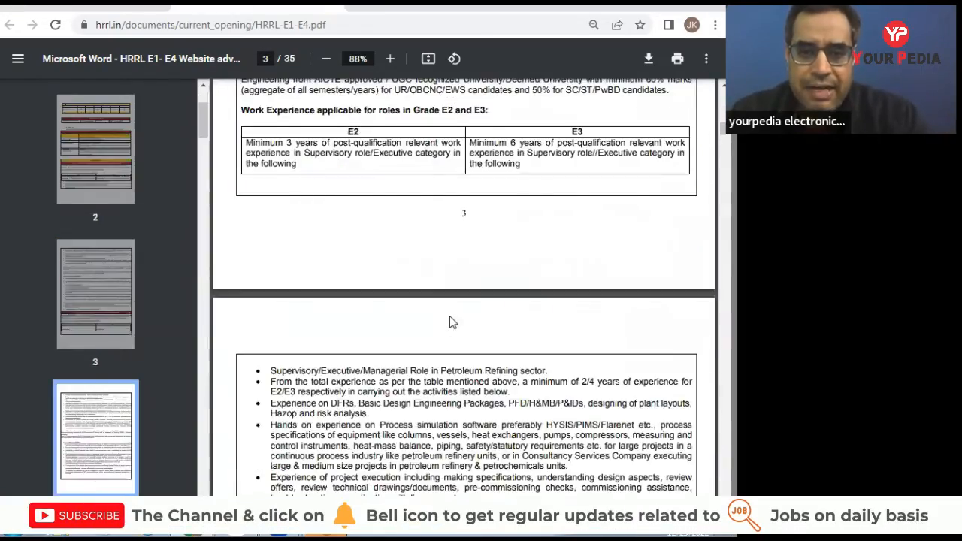
scroll(down, 3)
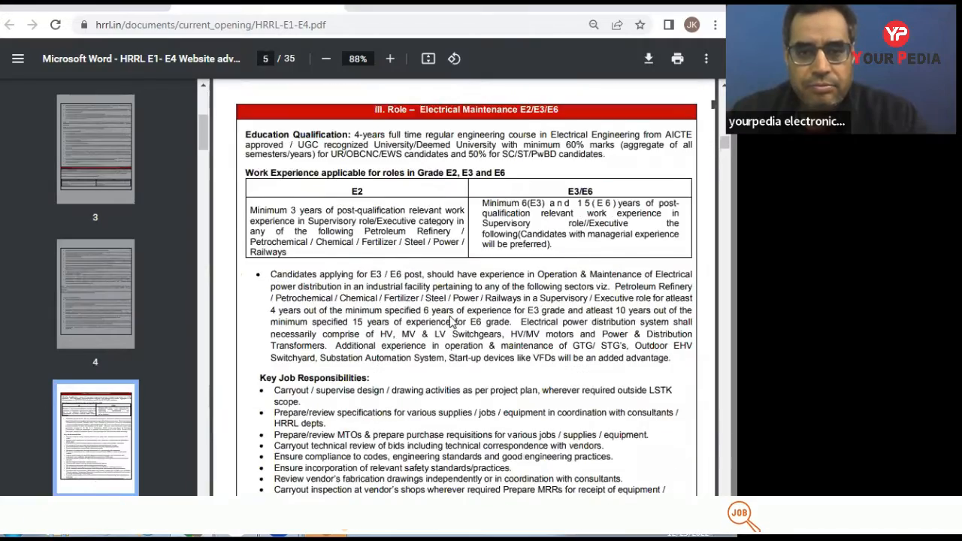
scroll(down, 3)
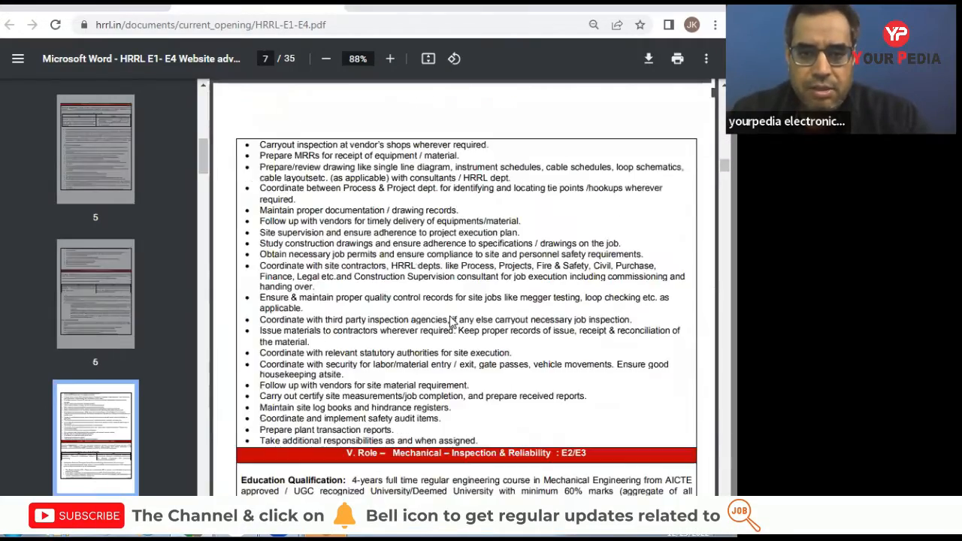
scroll(down, 3)
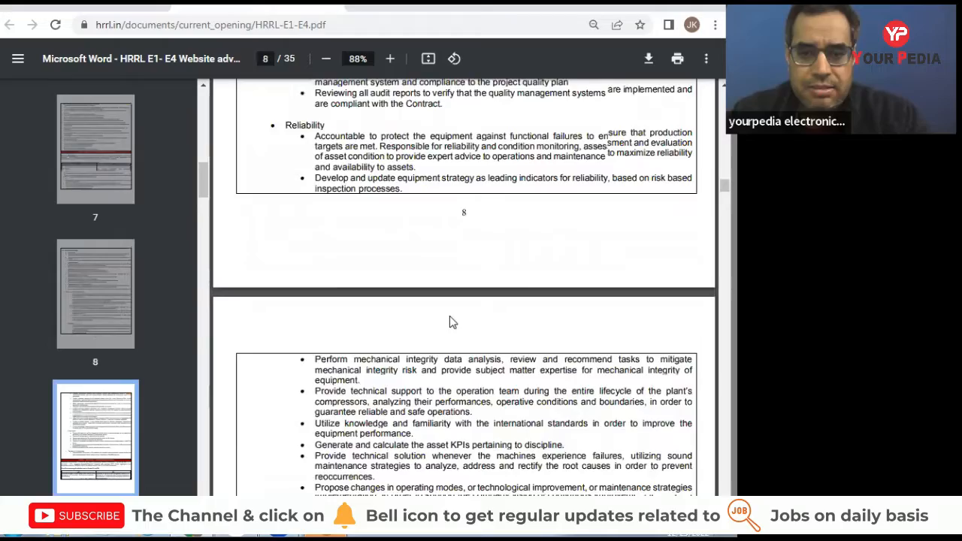
scroll(down, 3)
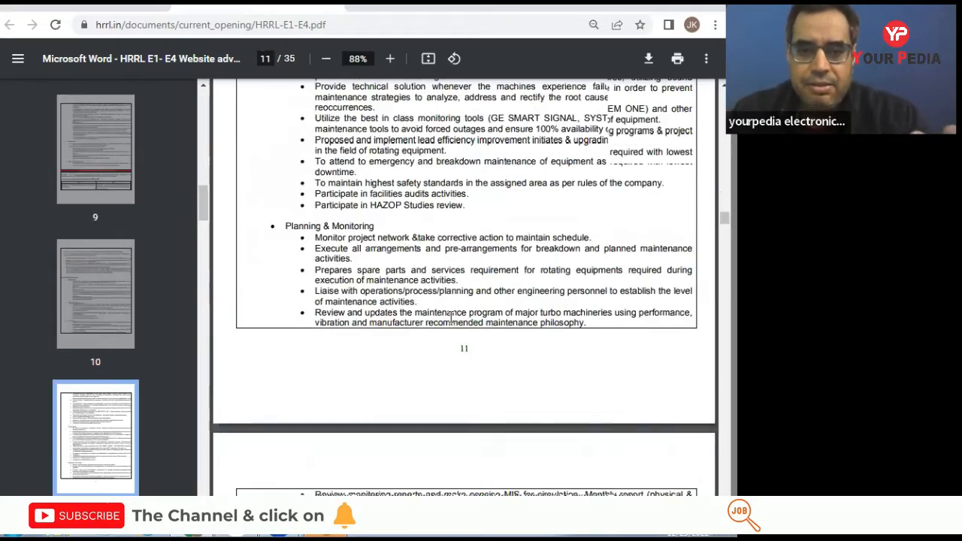
scroll(down, 3)
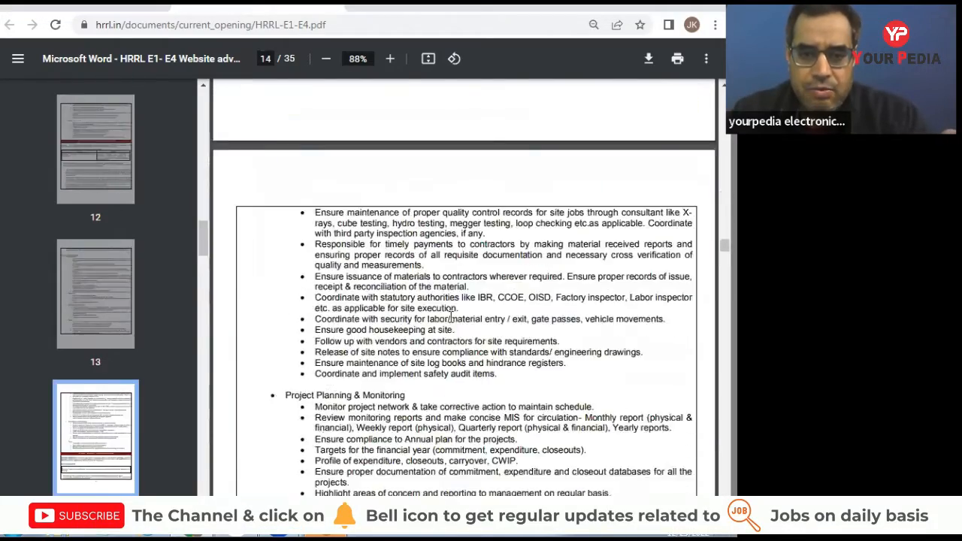
scroll(down, 3)
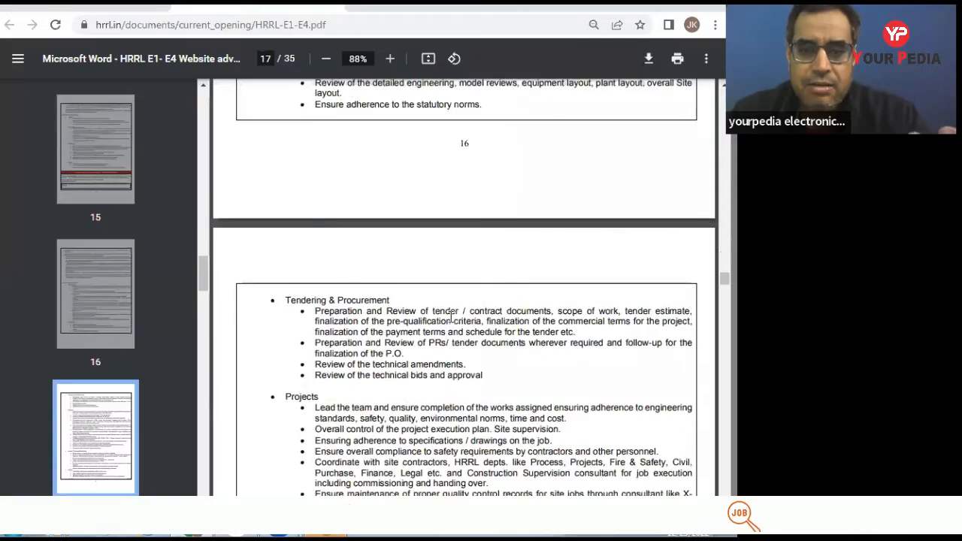
scroll(down, 3)
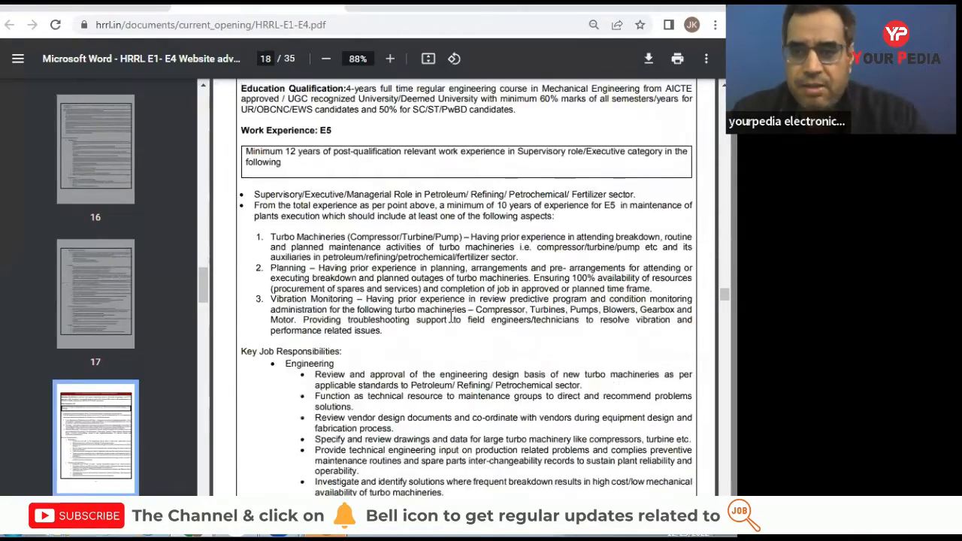
scroll(down, 3)
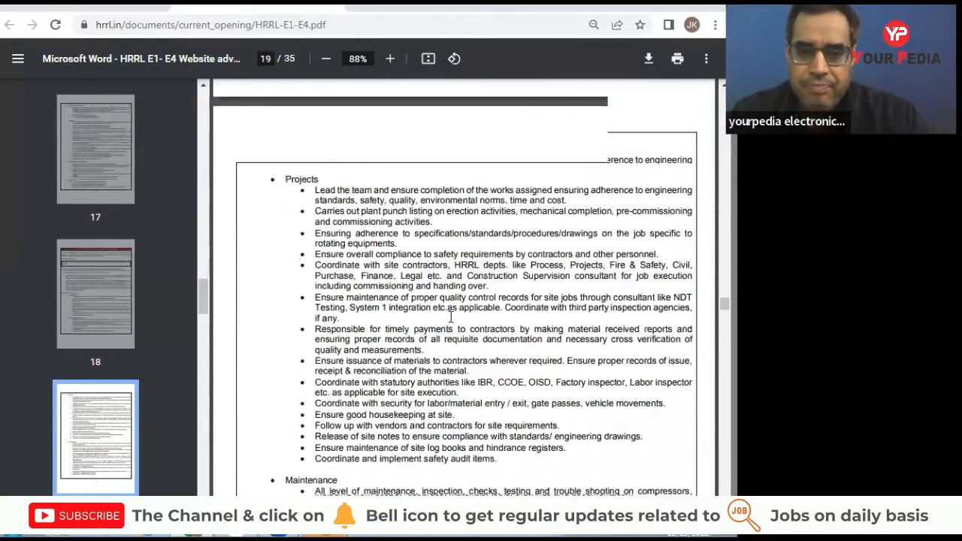
scroll(down, 3)
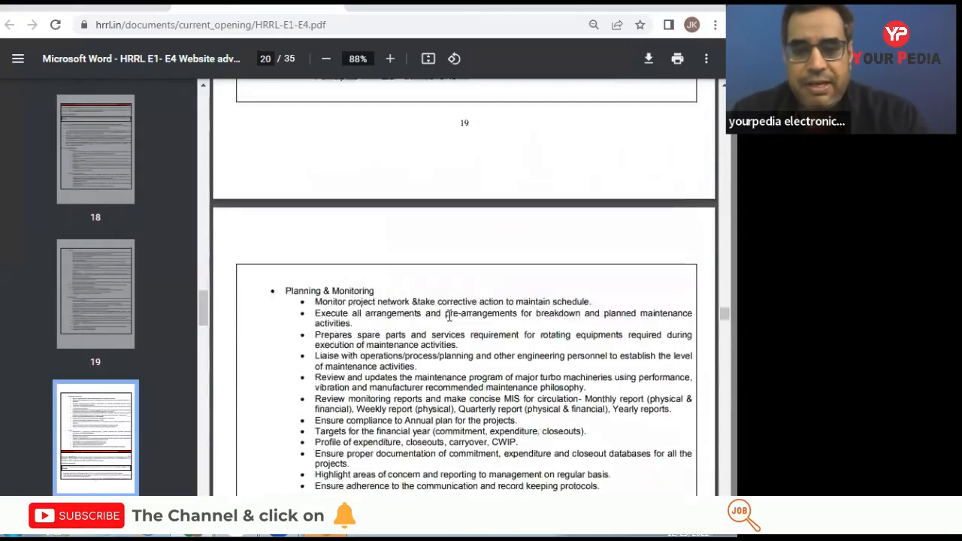
scroll(down, 3)
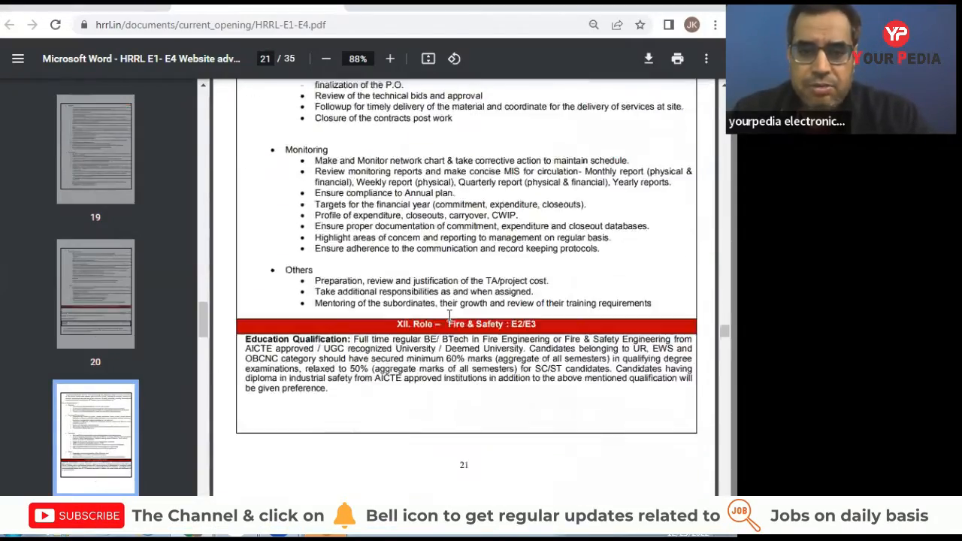
scroll(down, 3)
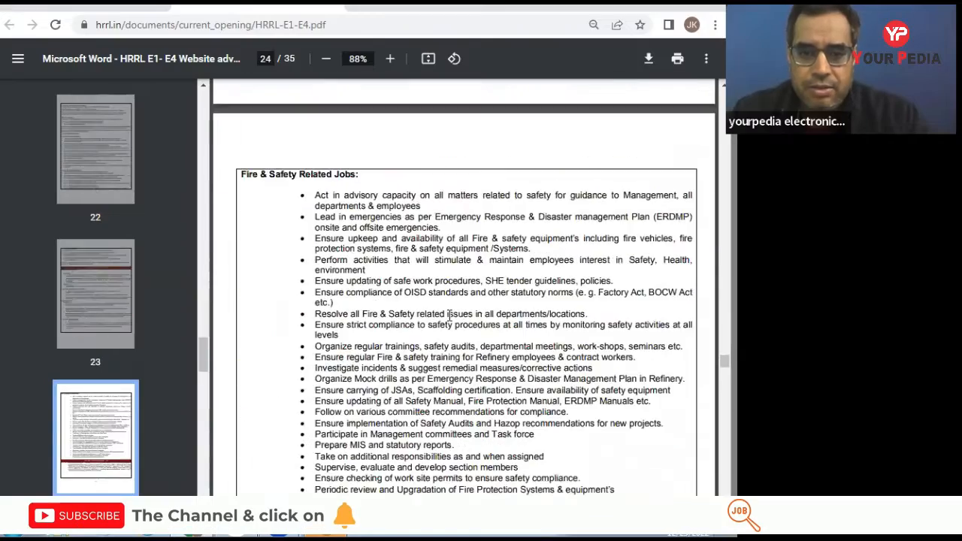
scroll(down, 3)
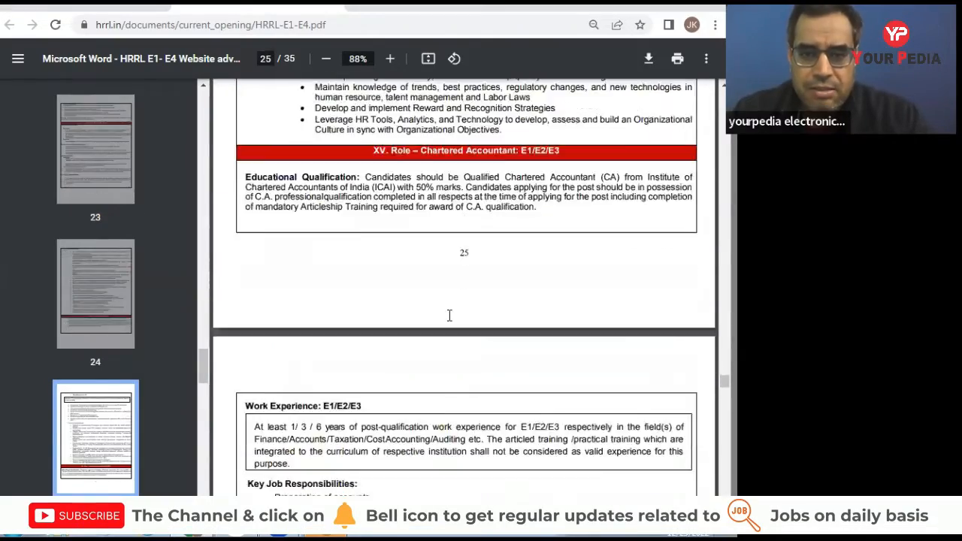
scroll(down, 3)
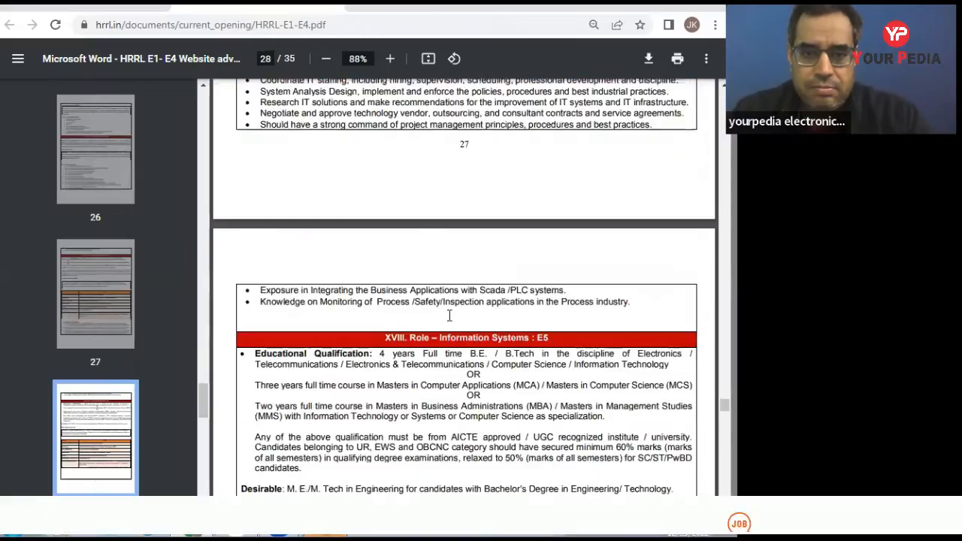
scroll(down, 3)
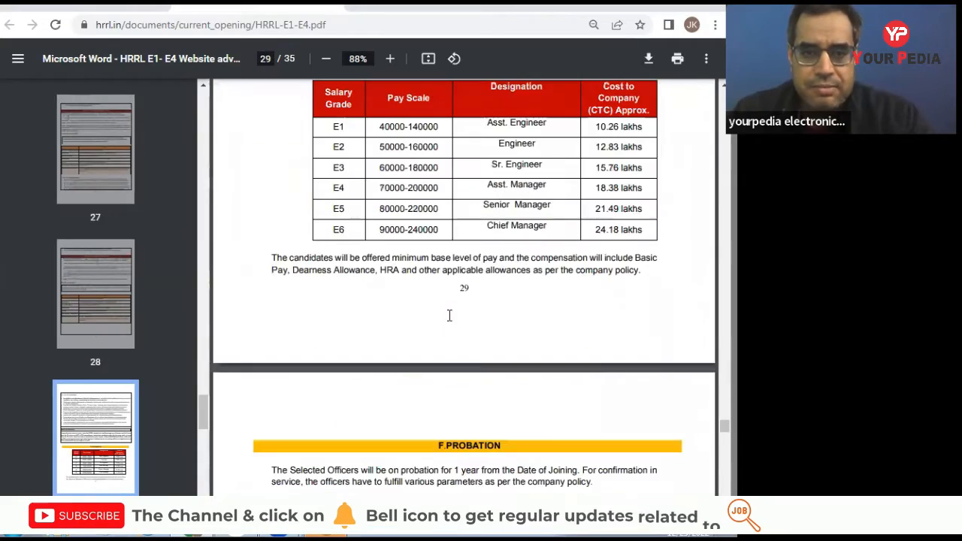
Read through probation, posting and selection methodology to the final scoring rules on page 31
scroll(down, 3)
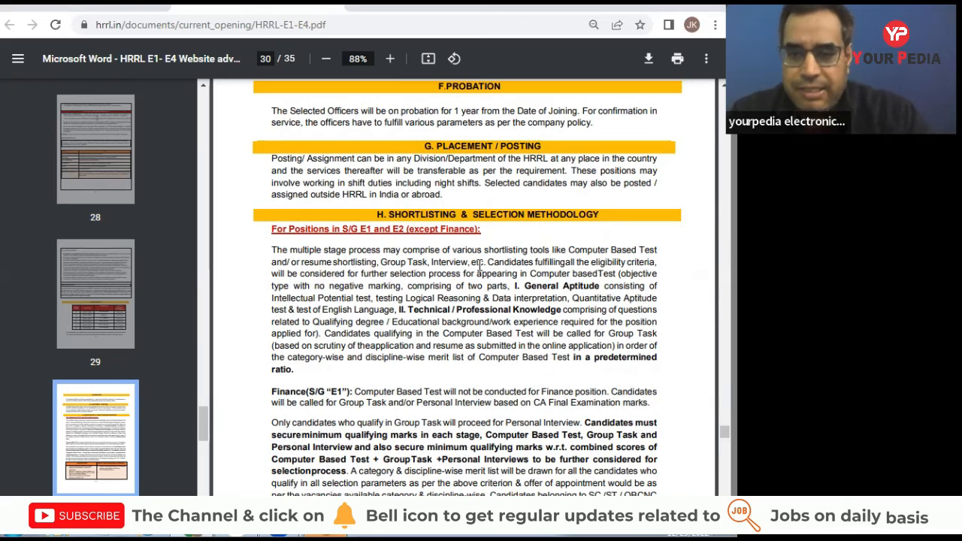
scroll(down, 3)
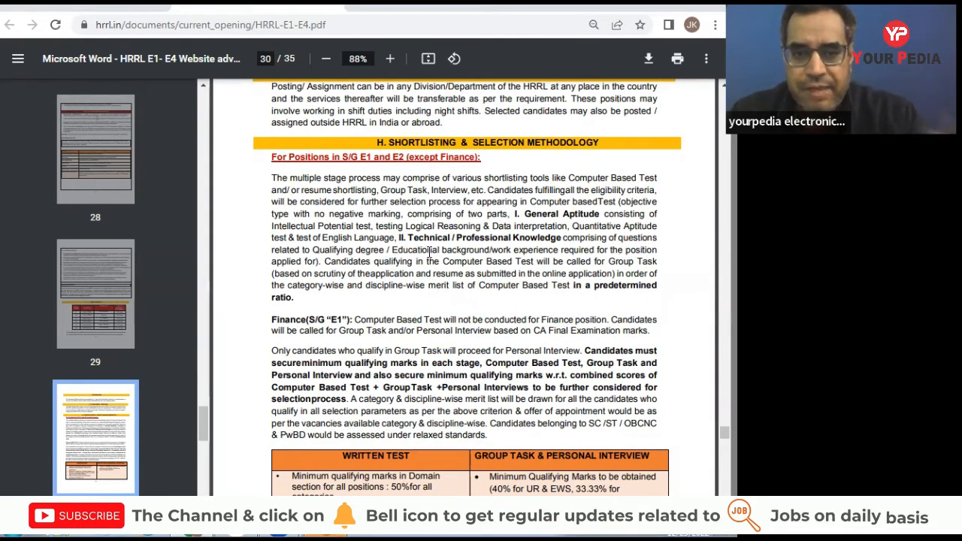
scroll(down, 3)
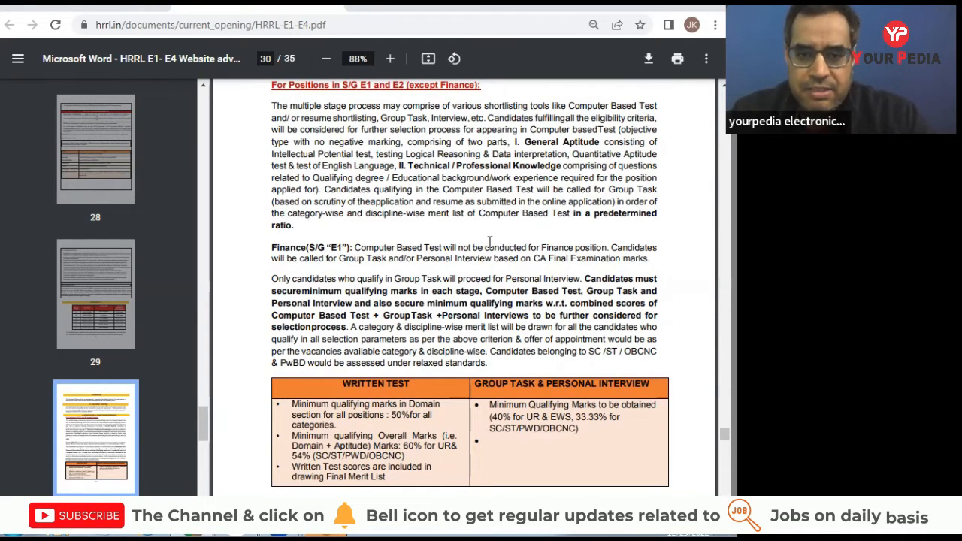
scroll(down, 3)
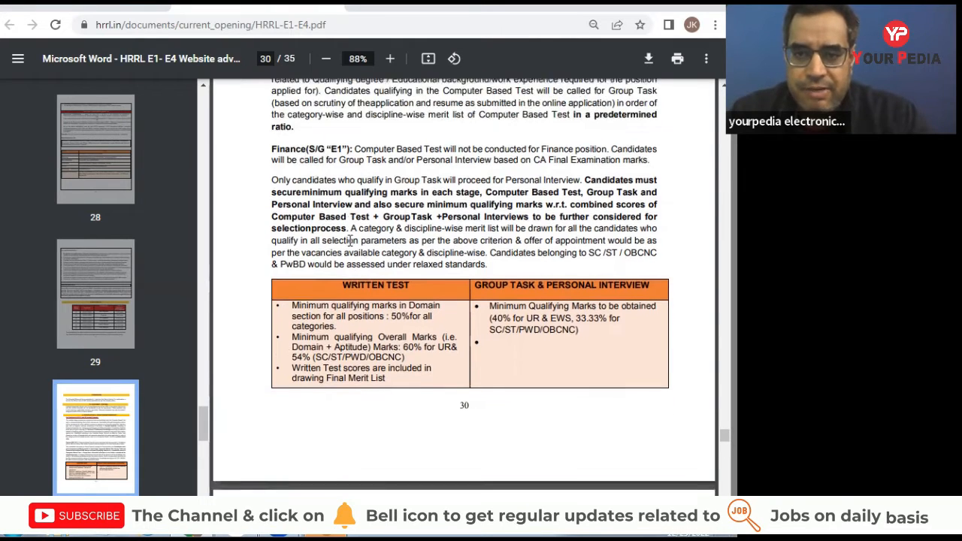
scroll(down, 3)
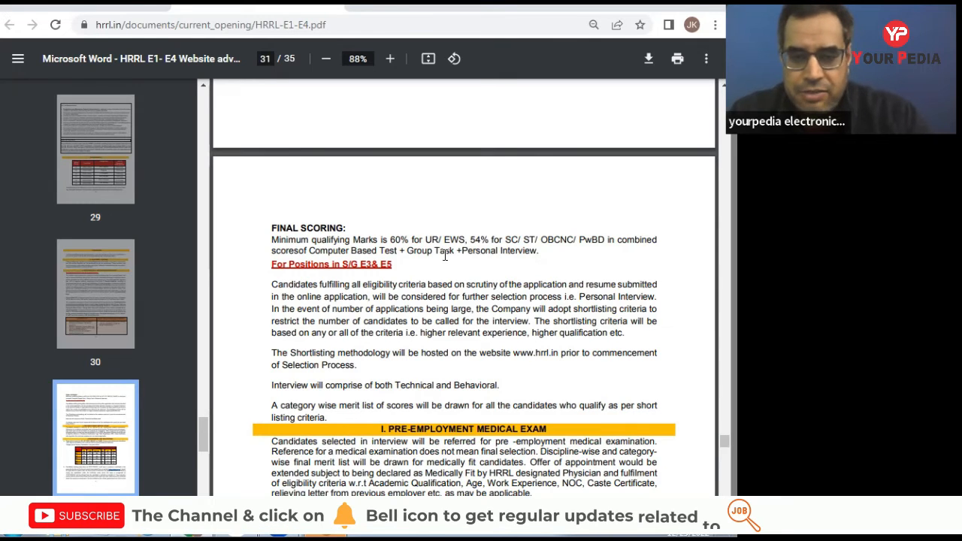
Scroll past reservation and general conditions to page 35 of 35
scroll(down, 3)
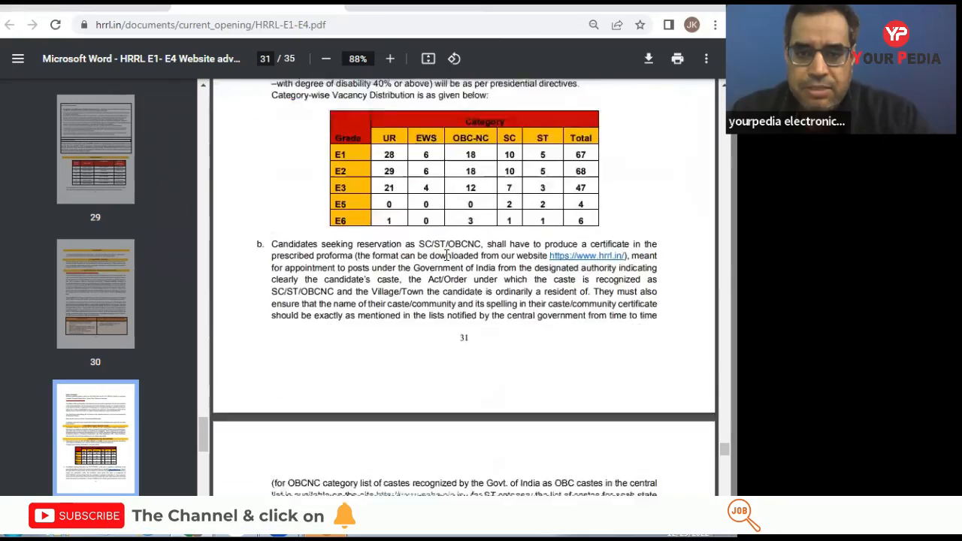
scroll(down, 3)
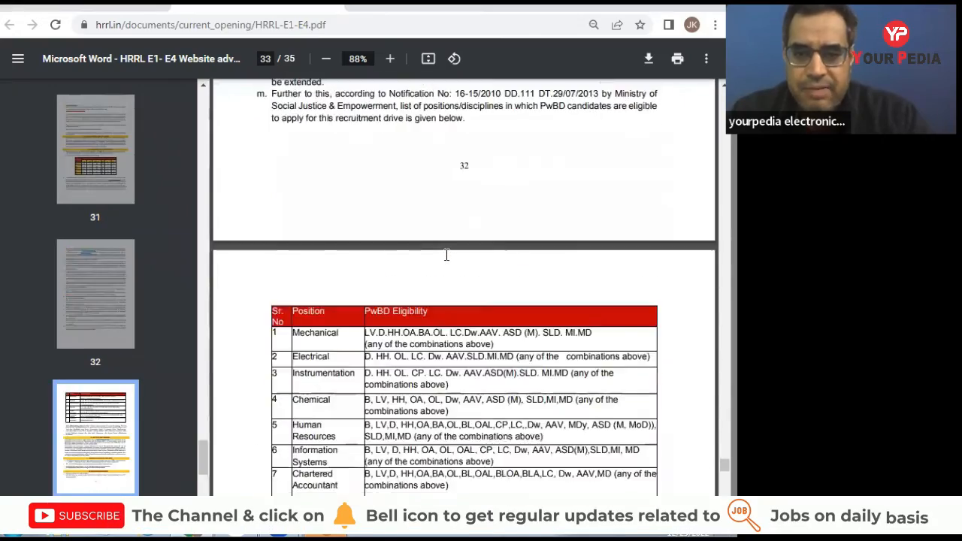
scroll(down, 3)
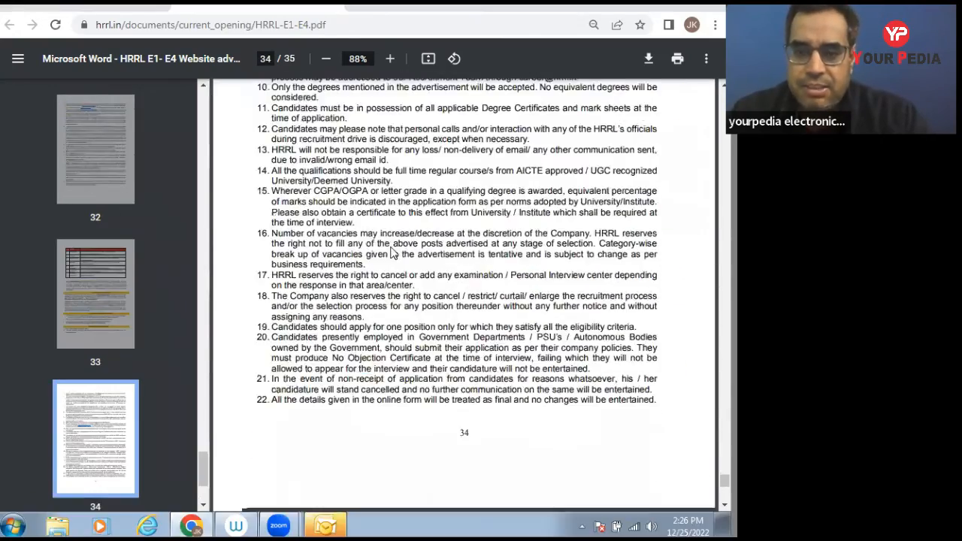
scroll(down, 3)
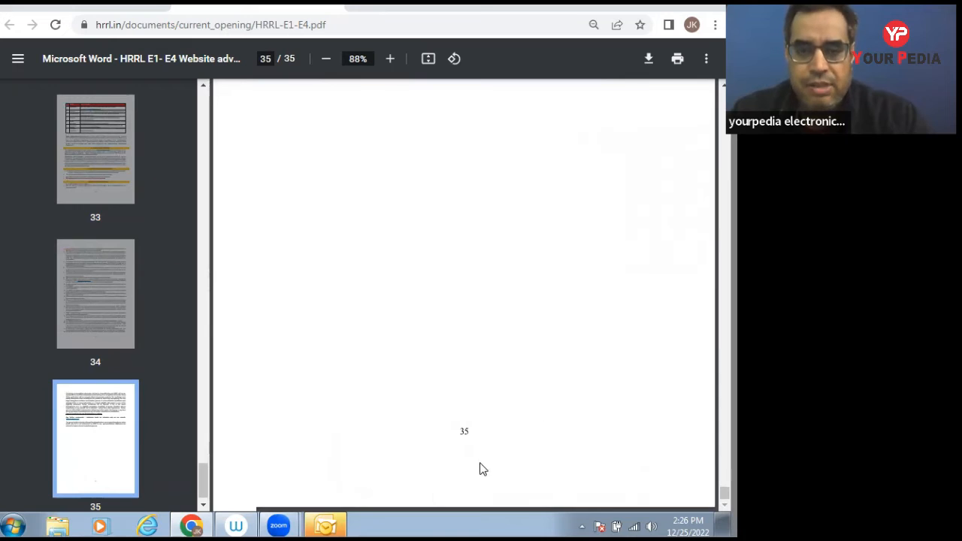